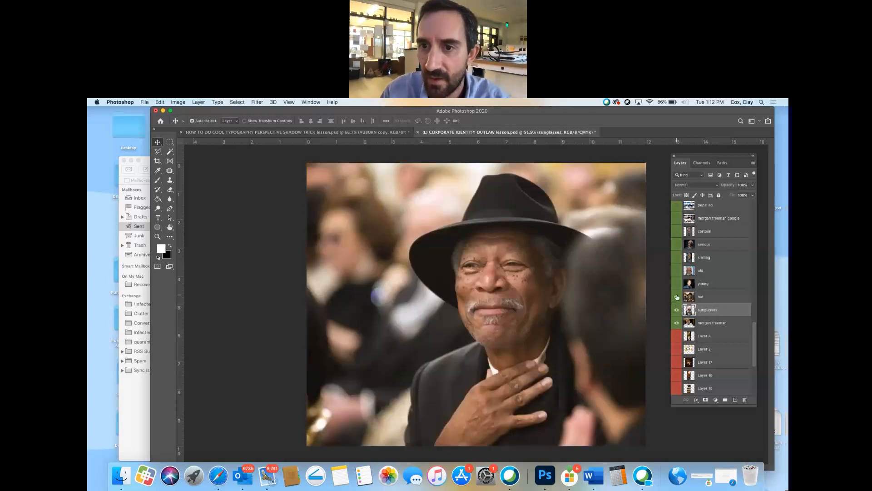
Step: Turn on the young, old, smiling and serious Morgan Freeman portrait layers in turn
{"action": "left_click", "coordinate": [676, 283]}
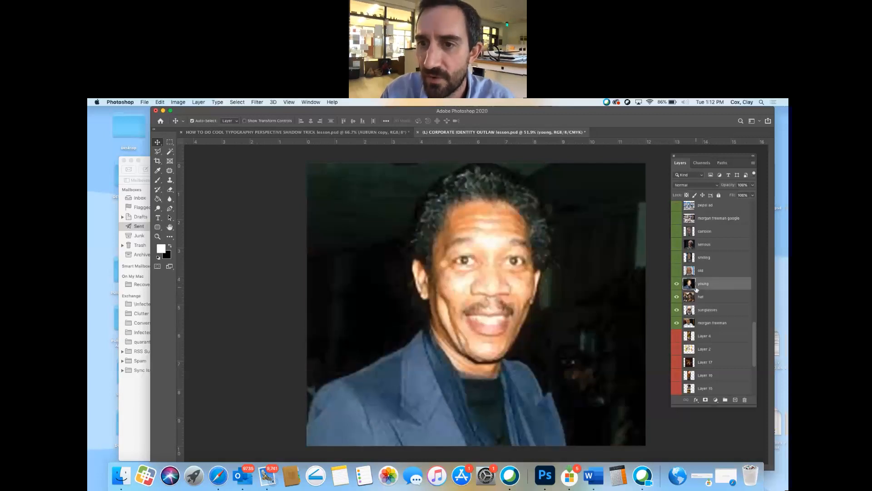
{"action": "left_click", "coordinate": [677, 270]}
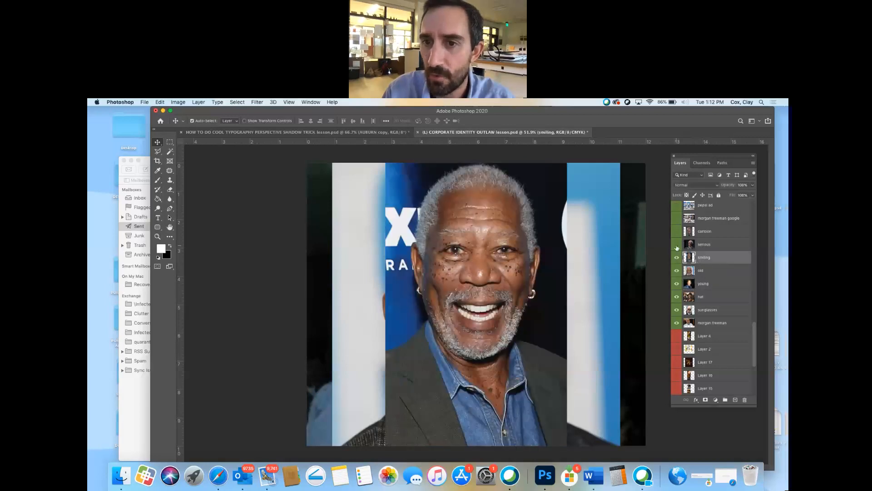
{"action": "left_click", "coordinate": [677, 257]}
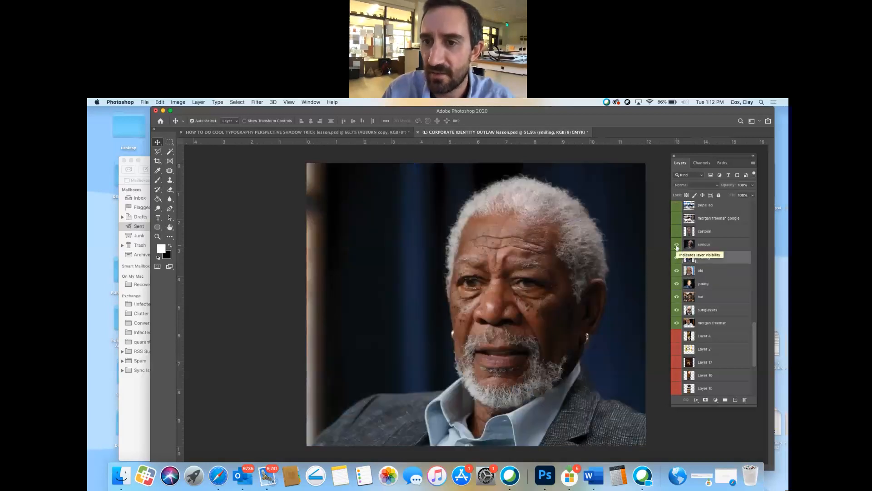
{"action": "left_click", "coordinate": [676, 258]}
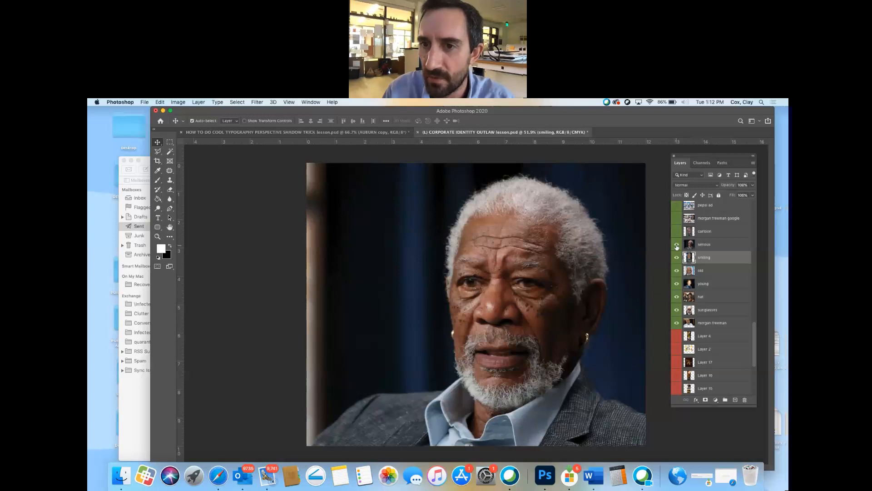
{"action": "left_click", "coordinate": [676, 230]}
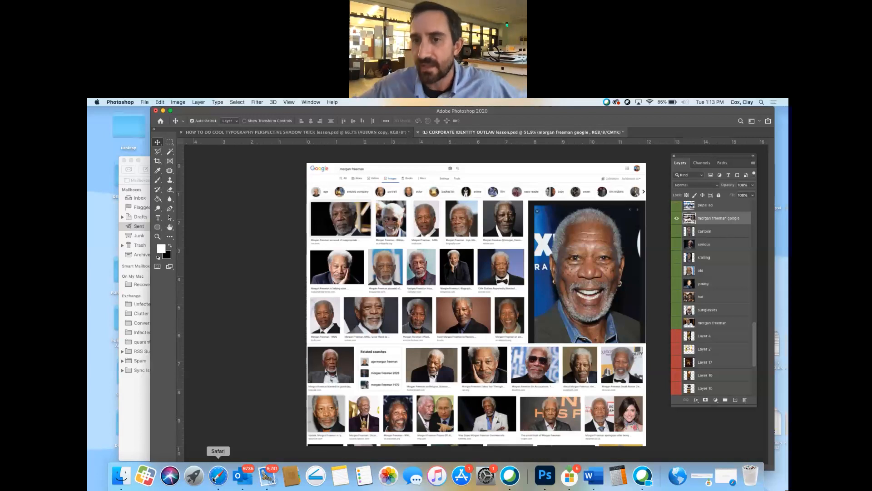
{"action": "mouse_move", "coordinate": [314, 477]}
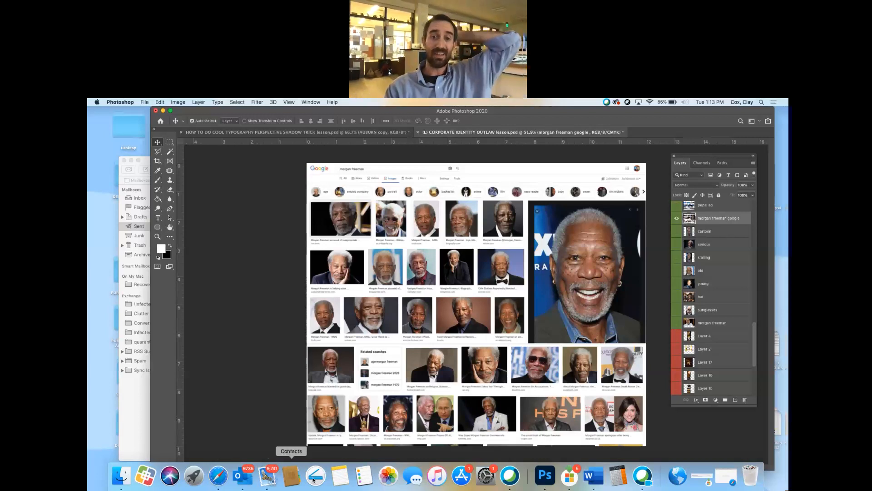
{"action": "mouse_move", "coordinate": [315, 475]}
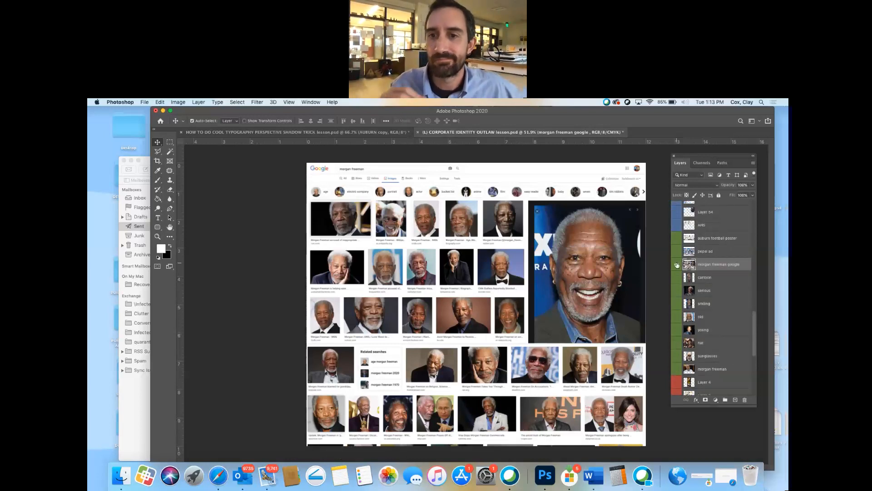
{"action": "mouse_move", "coordinate": [677, 265]}
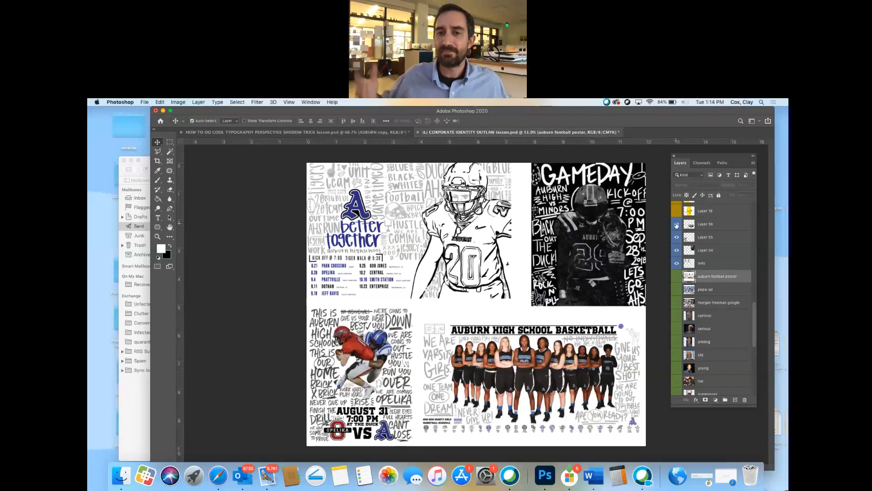
{"action": "mouse_move", "coordinate": [677, 224]}
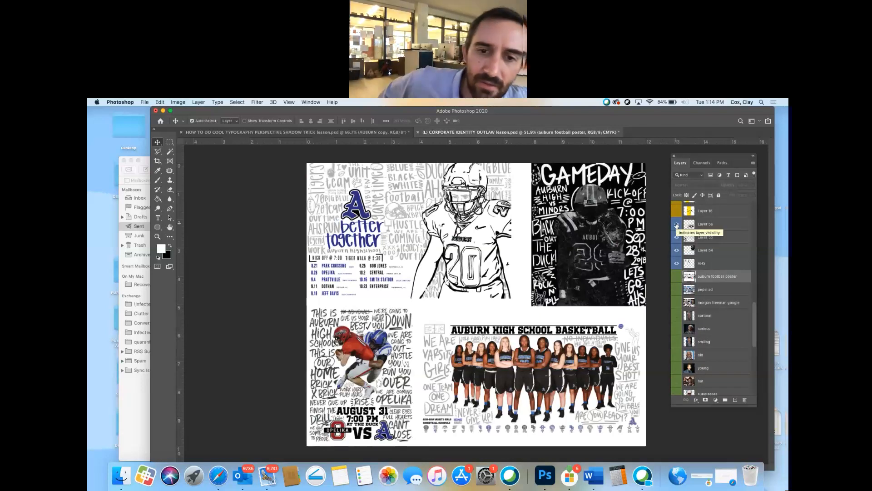
Step: Hide the Auburn football poster and Layer 54–56 images to leave a plain white canvas
{"action": "left_click", "coordinate": [677, 224]}
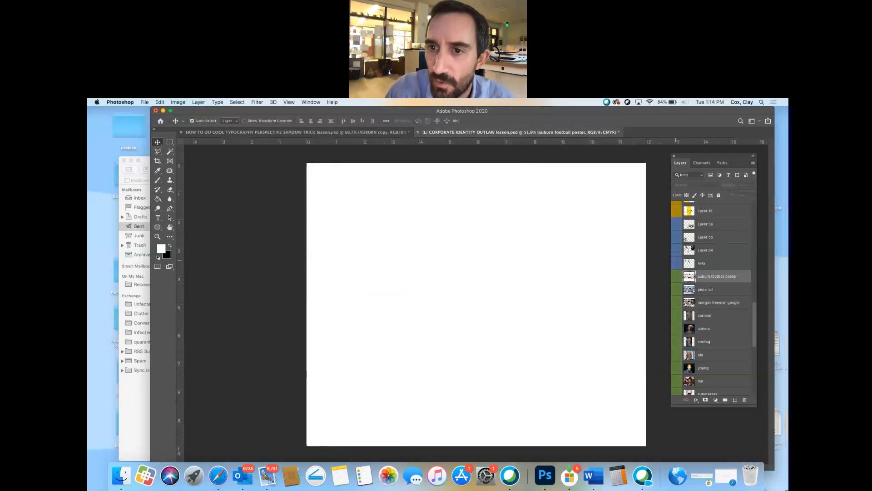
Step: Turn on the first yellow-group layer to begin showing the Lucy's brand images
{"action": "left_click", "coordinate": [677, 211]}
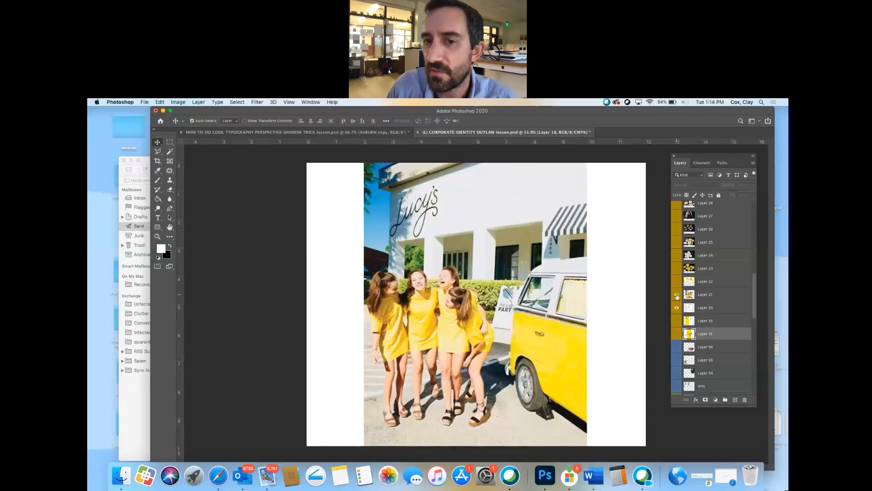
{"action": "mouse_move", "coordinate": [677, 294]}
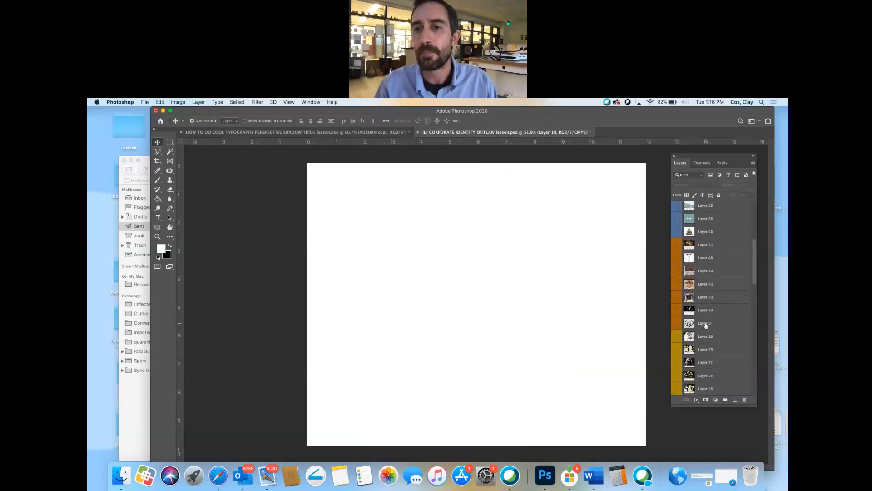
Step: Show The Hound antler-dog logo layer, then the next Hound brand image
{"action": "left_click", "coordinate": [677, 323]}
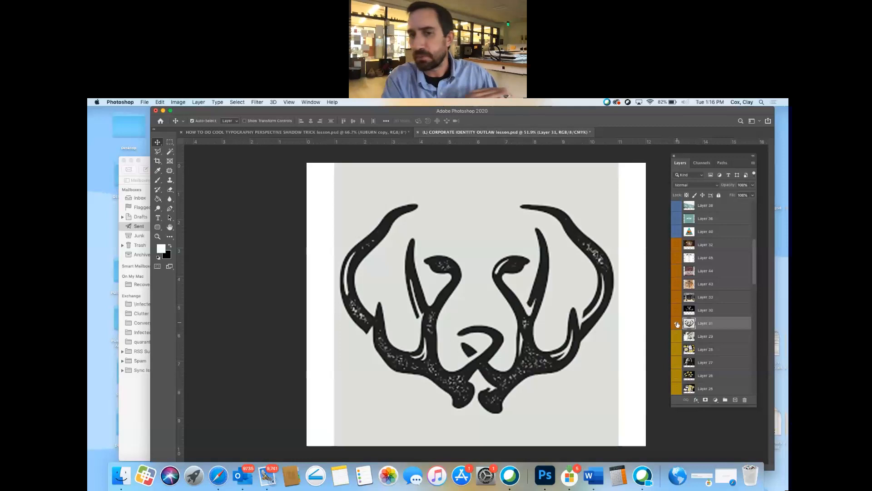
{"action": "mouse_move", "coordinate": [676, 324]}
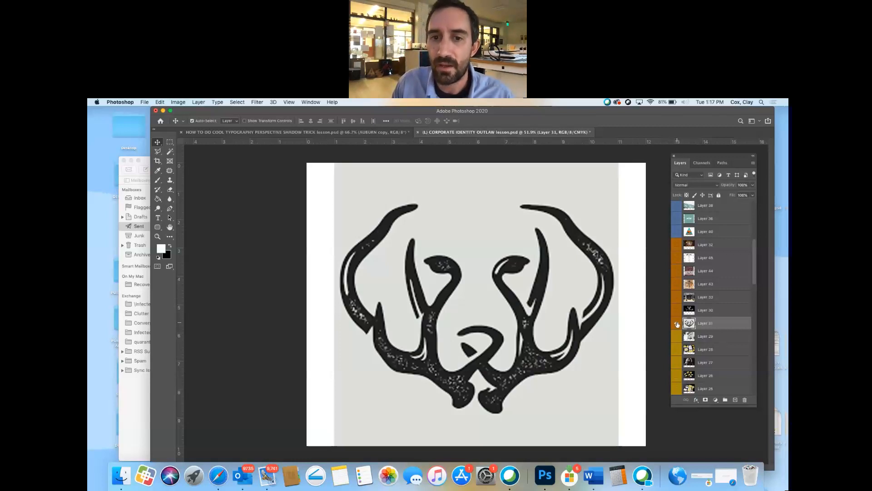
{"action": "left_click", "coordinate": [676, 310]}
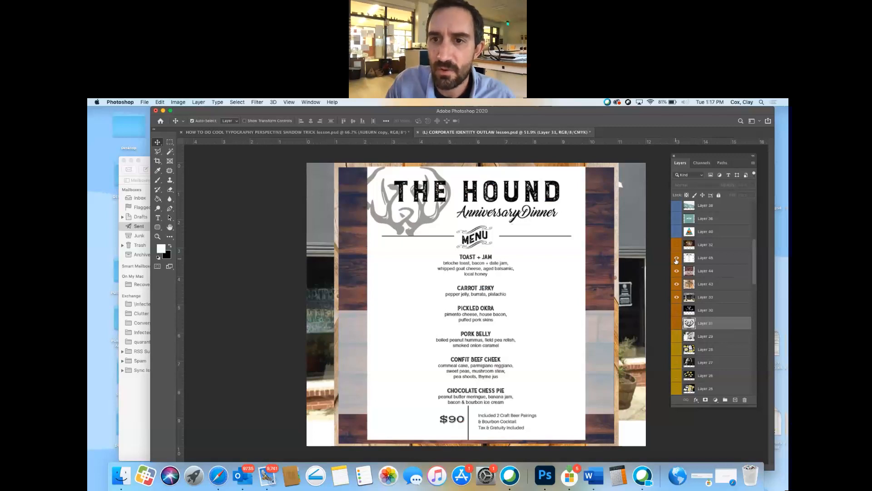
Step: Show Layer 32's bacon-and-bourbon banner, then hide The Hound brand images
{"action": "left_click", "coordinate": [676, 245]}
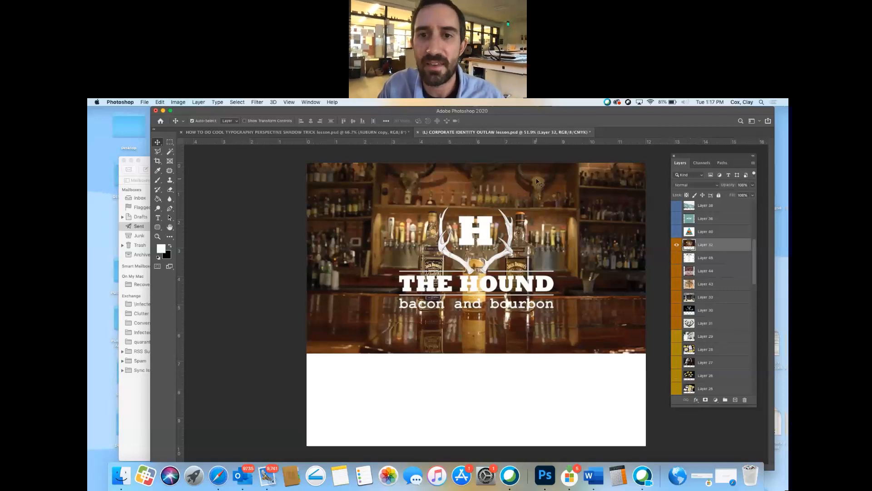
{"action": "mouse_move", "coordinate": [621, 196]}
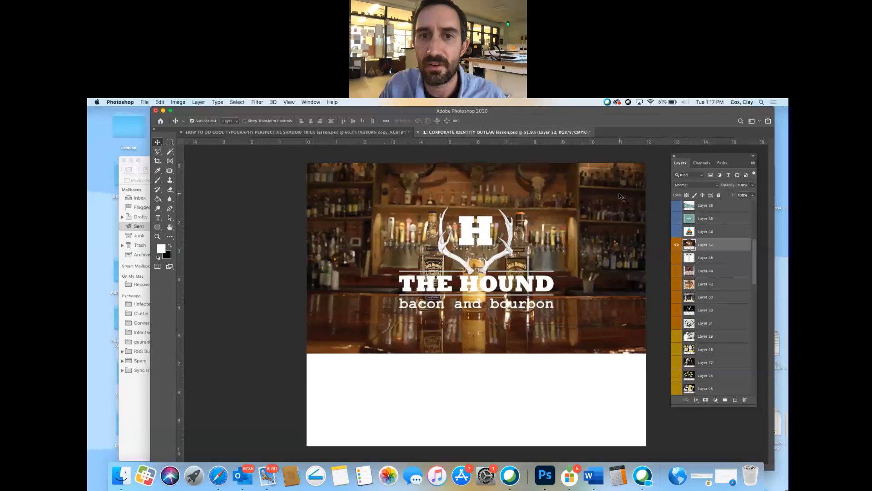
{"action": "left_click", "coordinate": [678, 244]}
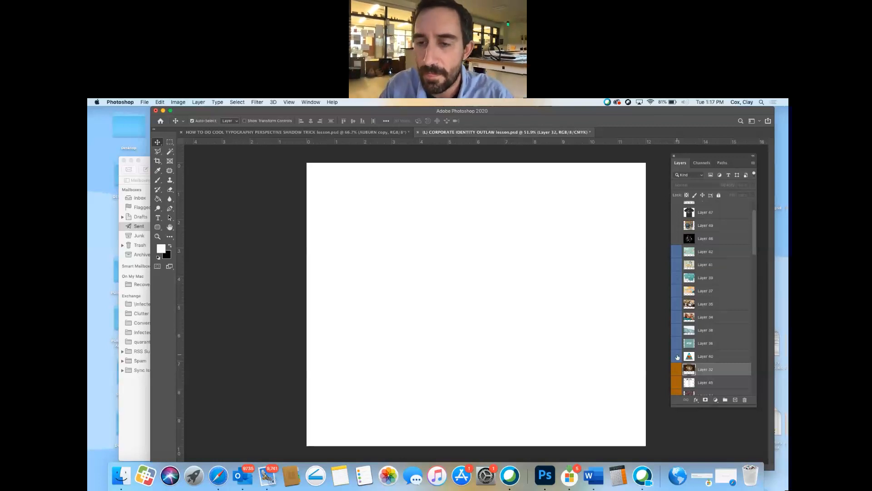
Step: Step through The Bean coffee logo and the following Bean brand images
{"action": "left_click", "coordinate": [677, 356]}
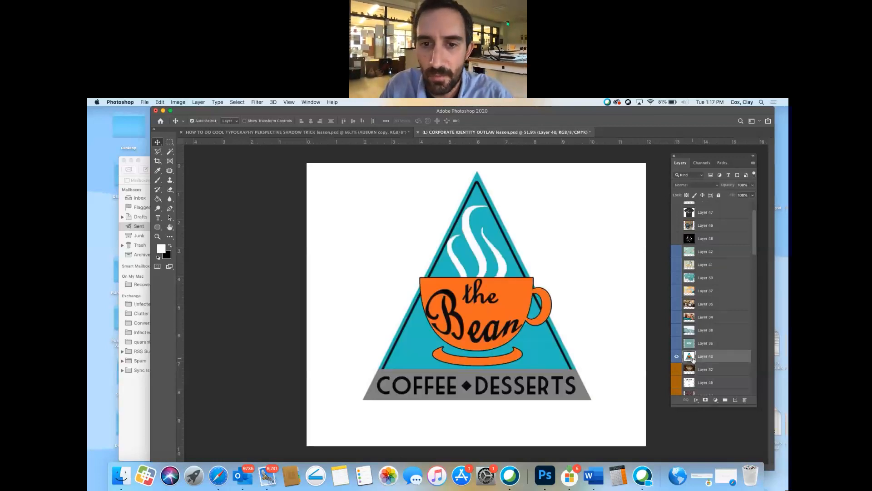
{"action": "mouse_move", "coordinate": [689, 356]}
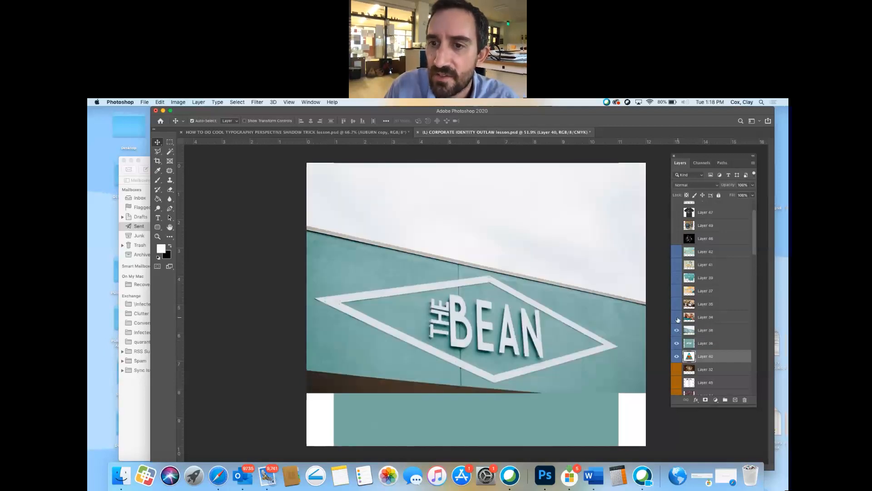
{"action": "left_click", "coordinate": [677, 317]}
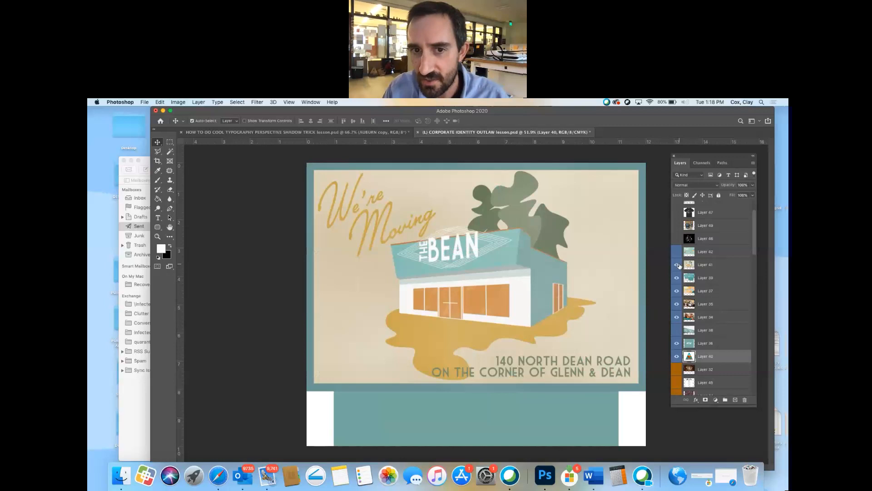
{"action": "left_click", "coordinate": [677, 265]}
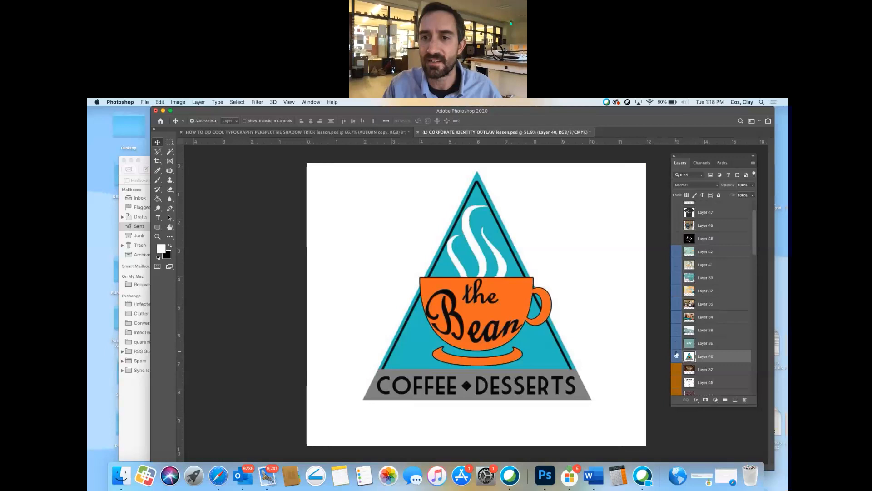
{"action": "left_click", "coordinate": [677, 354]}
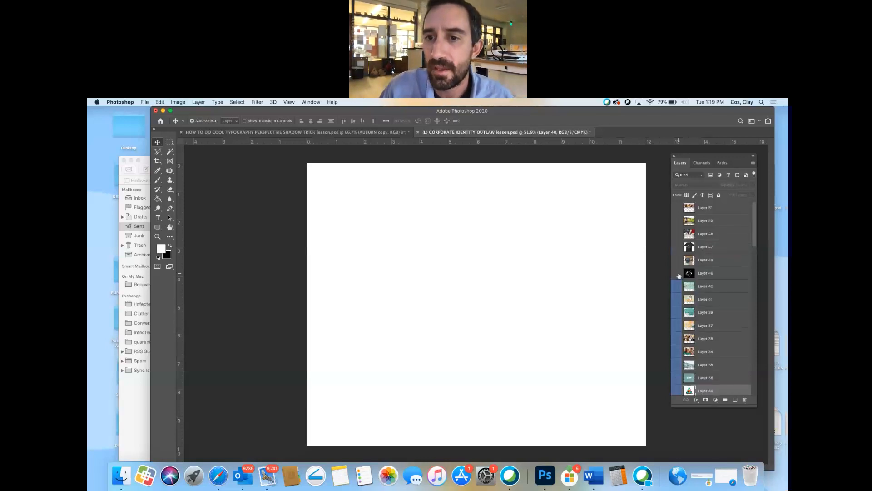
Step: Show the Uncle Keith's Red Sauce hat photo and logo, then hide them
{"action": "left_click", "coordinate": [677, 272]}
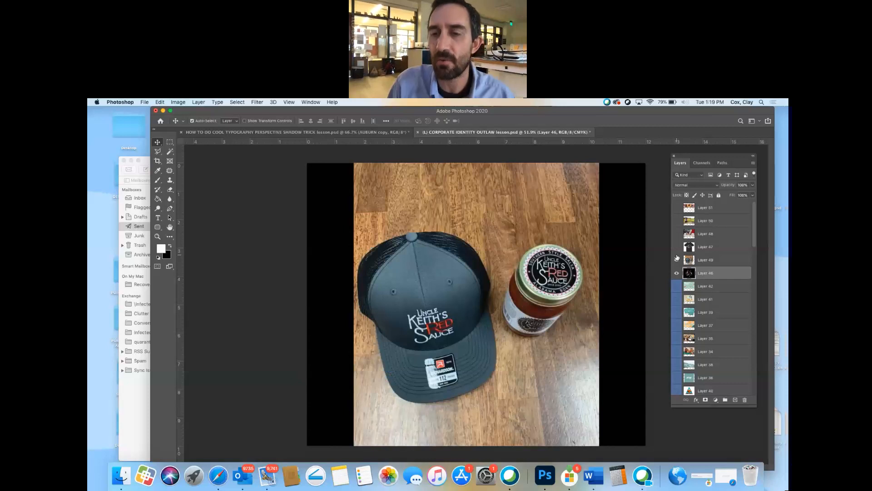
{"action": "mouse_move", "coordinate": [676, 260]}
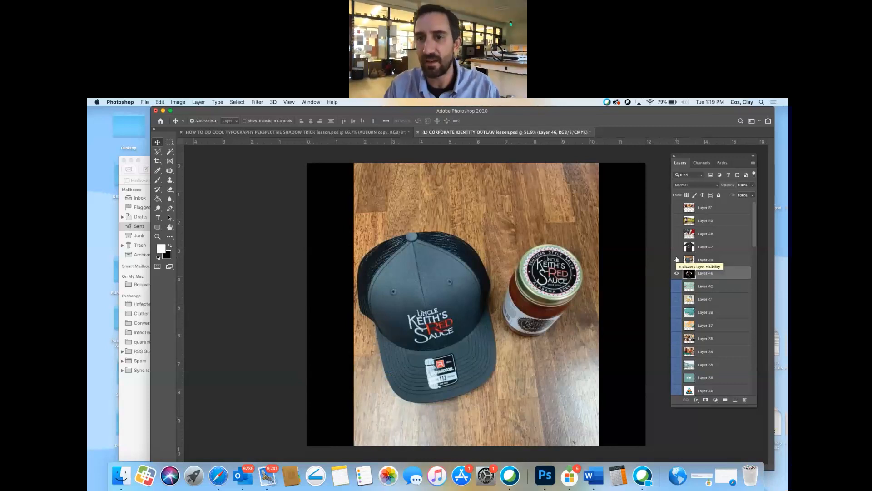
{"action": "left_click", "coordinate": [677, 259]}
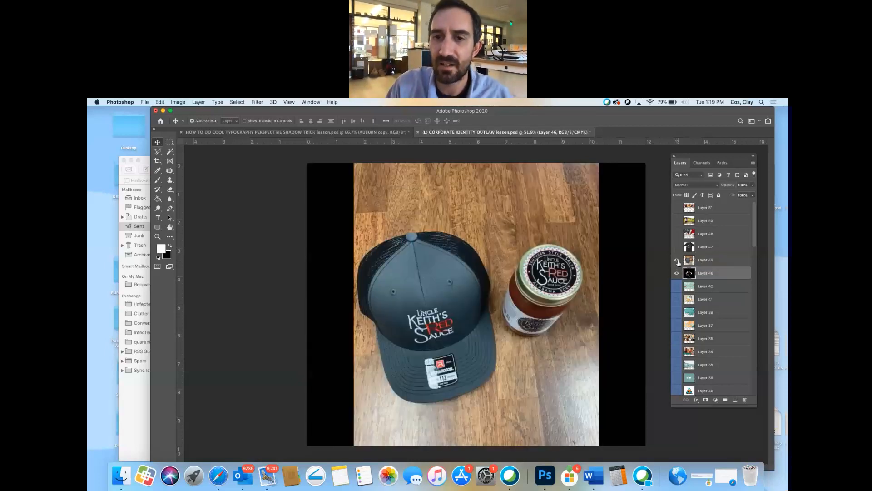
{"action": "left_click", "coordinate": [676, 260]}
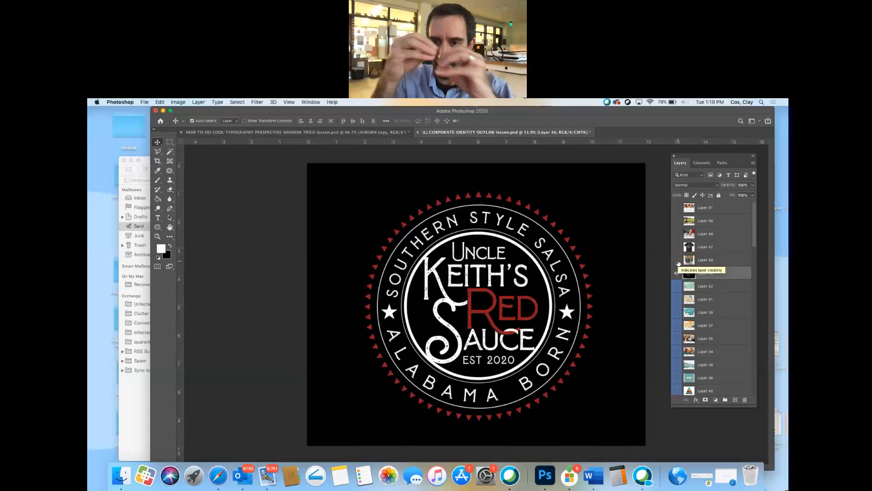
{"action": "left_click", "coordinate": [677, 272]}
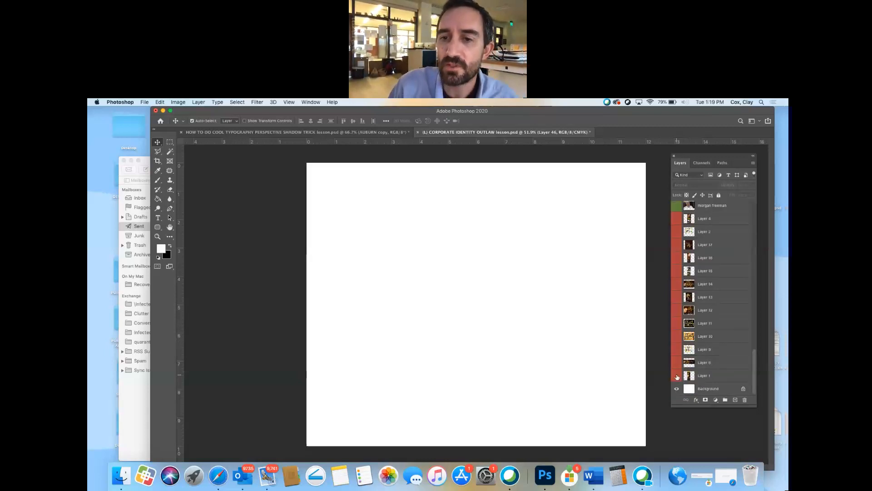
Step: Turn on Layer 1 to show the Outlaw Comedy ticket
{"action": "left_click", "coordinate": [677, 377]}
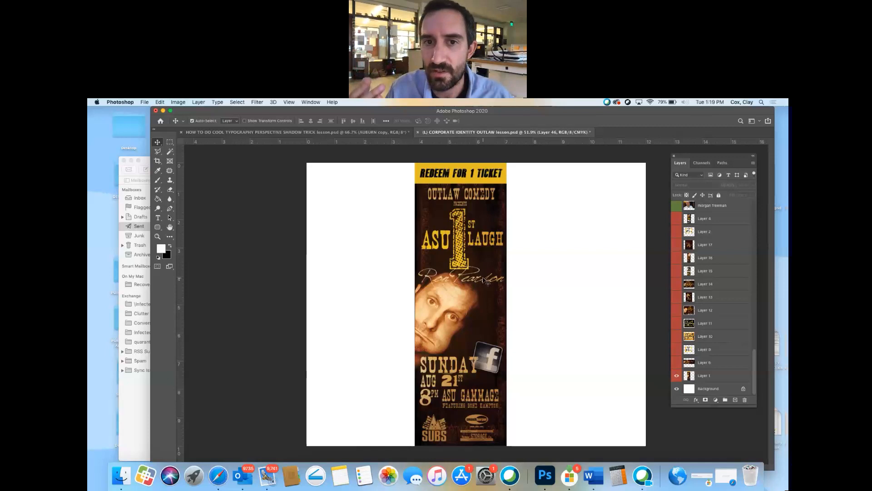
{"action": "mouse_move", "coordinate": [395, 293]}
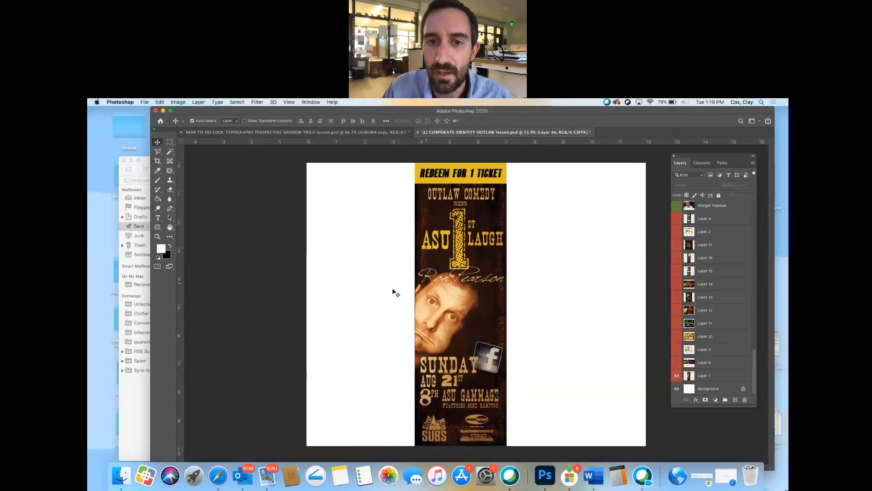
{"action": "mouse_move", "coordinate": [454, 300]}
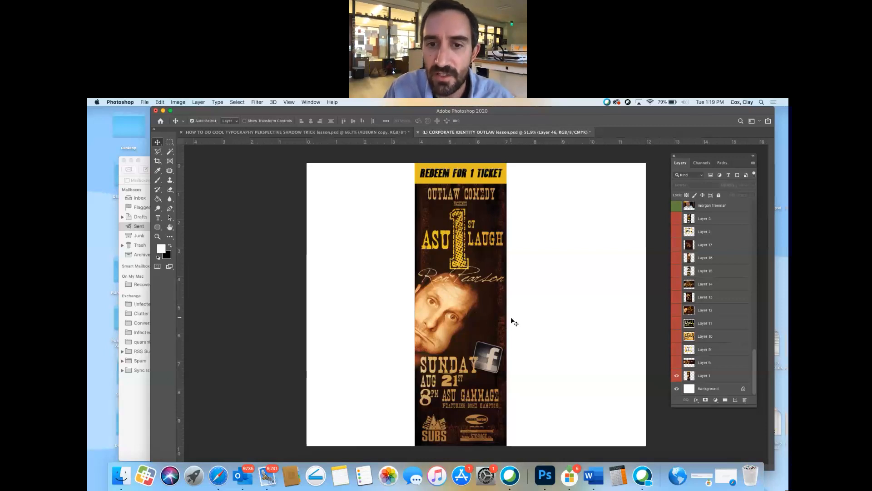
{"action": "mouse_move", "coordinate": [489, 324]}
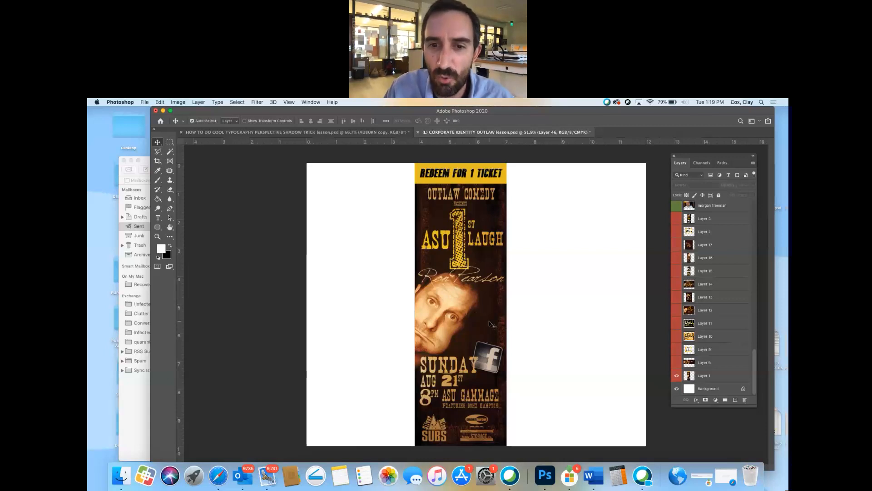
{"action": "mouse_move", "coordinate": [504, 322]}
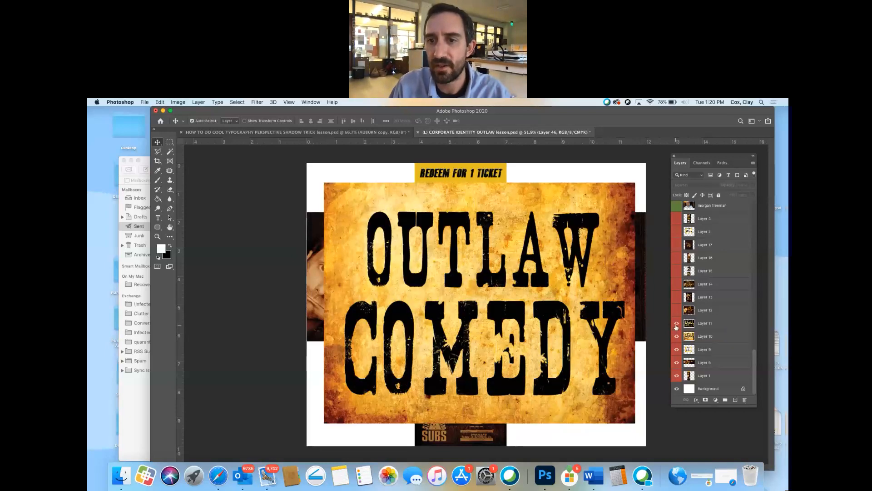
Step: Show the Aug 21st, ASU 1st Laugh and BBQ Tonight posters, then isolate the vertical ticket
{"action": "left_click", "coordinate": [676, 323]}
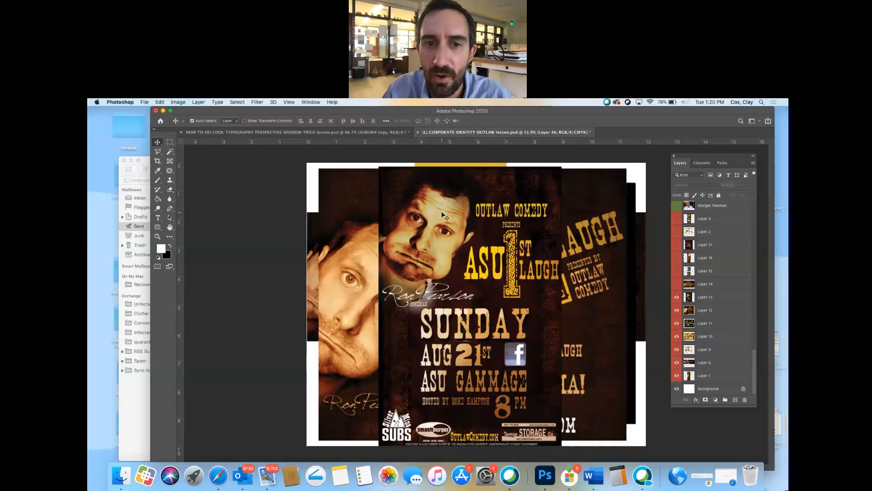
{"action": "mouse_move", "coordinate": [347, 316]}
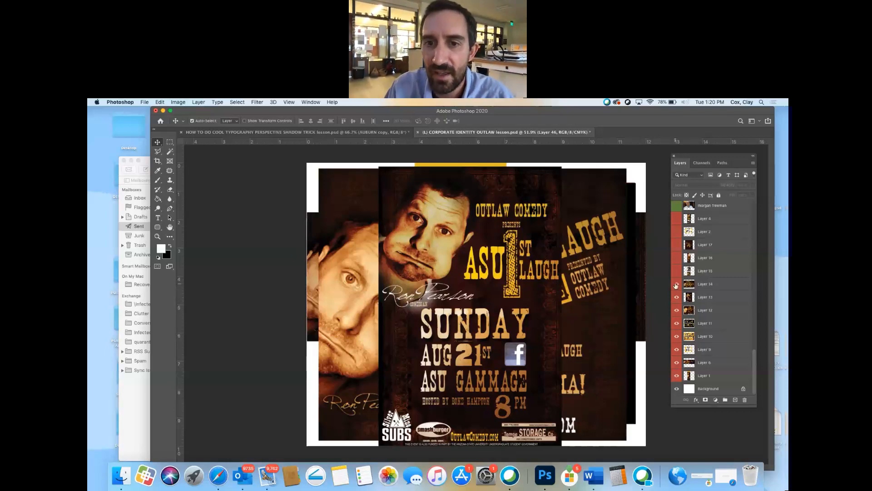
{"action": "left_click", "coordinate": [676, 271]}
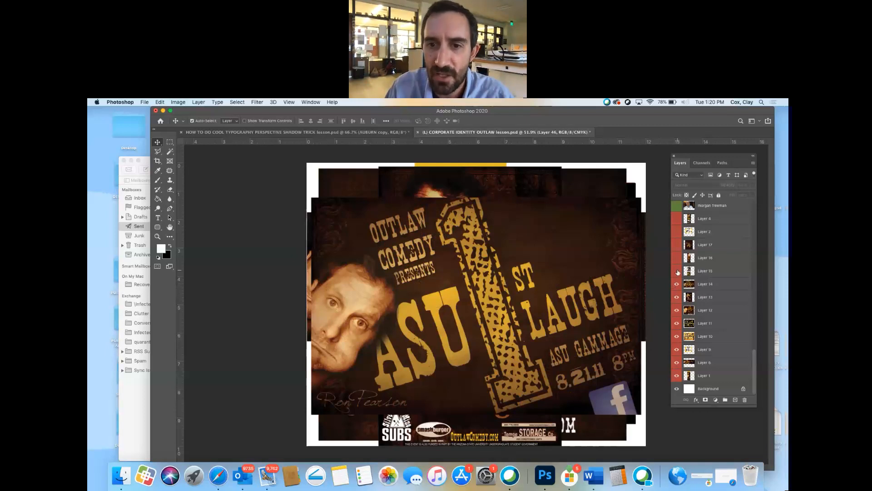
{"action": "mouse_move", "coordinate": [677, 272]}
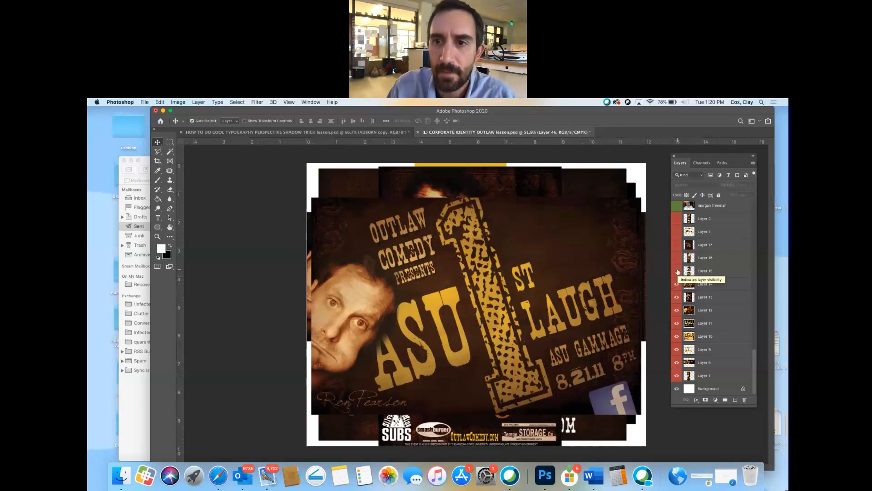
{"action": "left_click", "coordinate": [677, 270]}
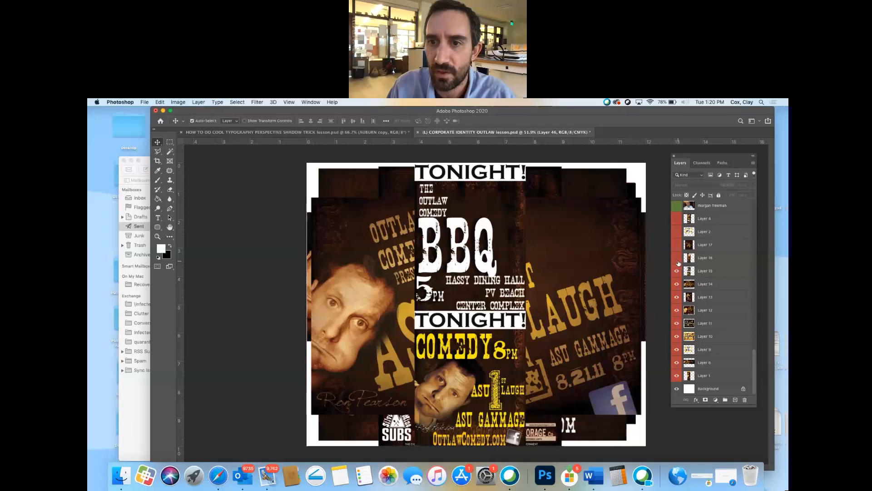
{"action": "left_click", "coordinate": [677, 245]}
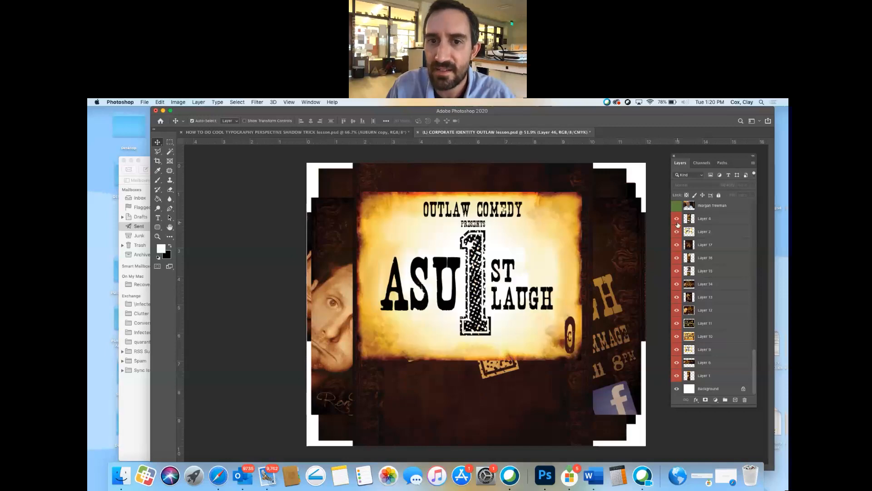
{"action": "left_click", "coordinate": [677, 231]}
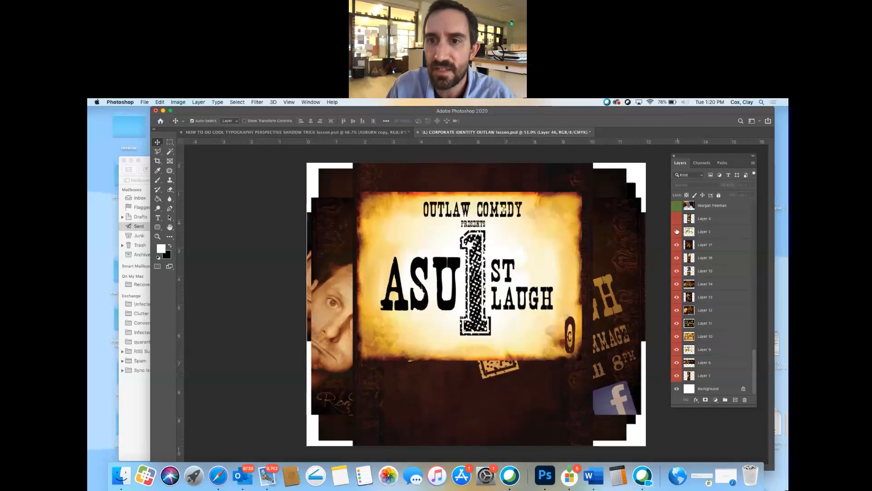
{"action": "left_click", "coordinate": [677, 271]}
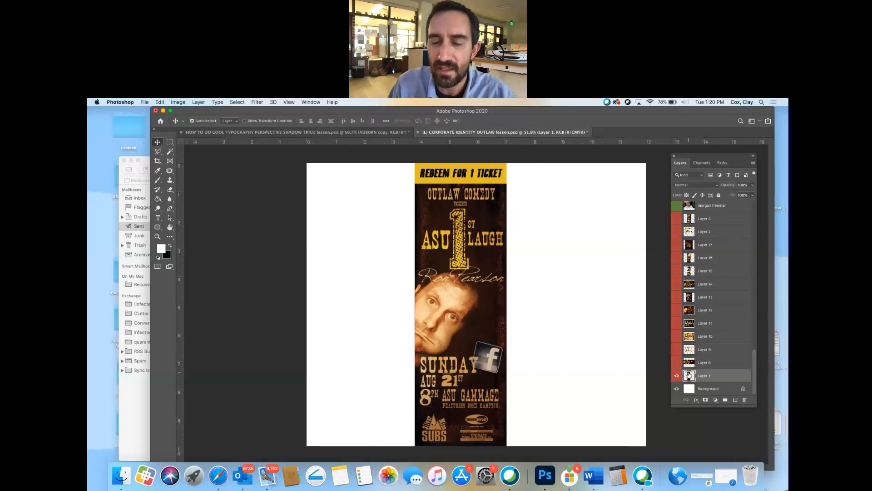
{"action": "mouse_move", "coordinate": [688, 375]}
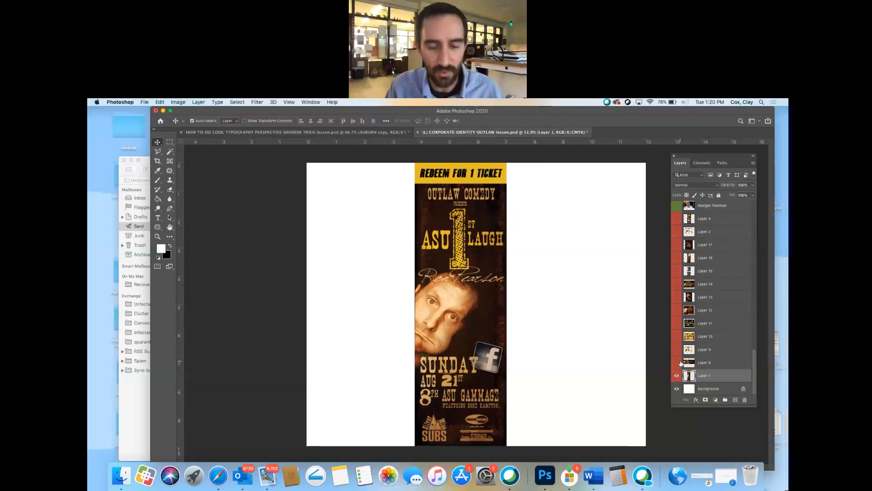
{"action": "mouse_move", "coordinate": [676, 362]}
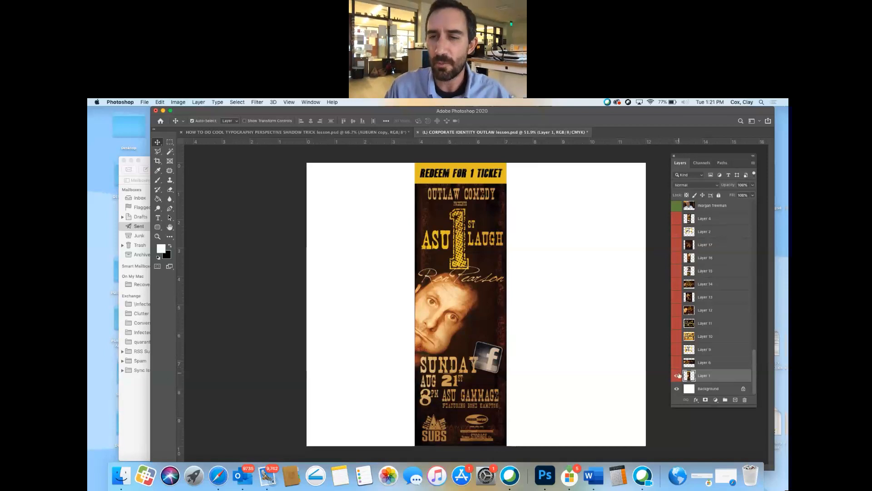
Step: Hide Layer 1's Outlaw Comedy ticket strip, leaving only the white background
{"action": "left_click", "coordinate": [677, 375]}
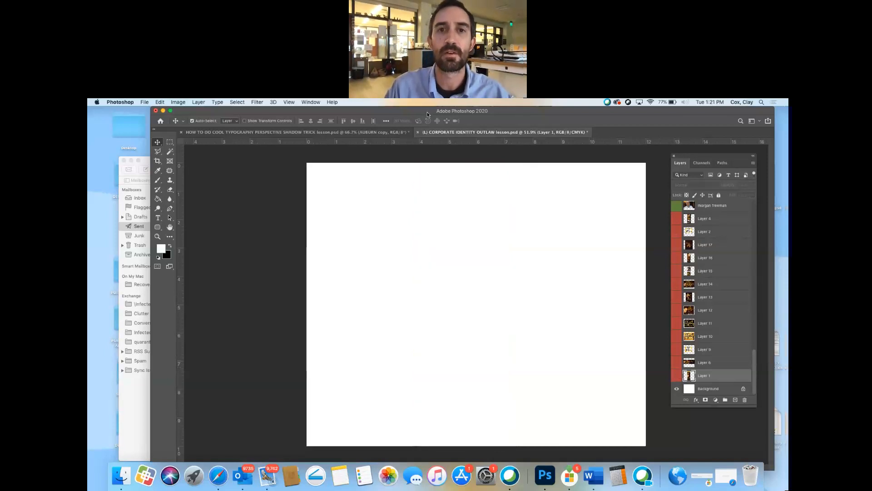